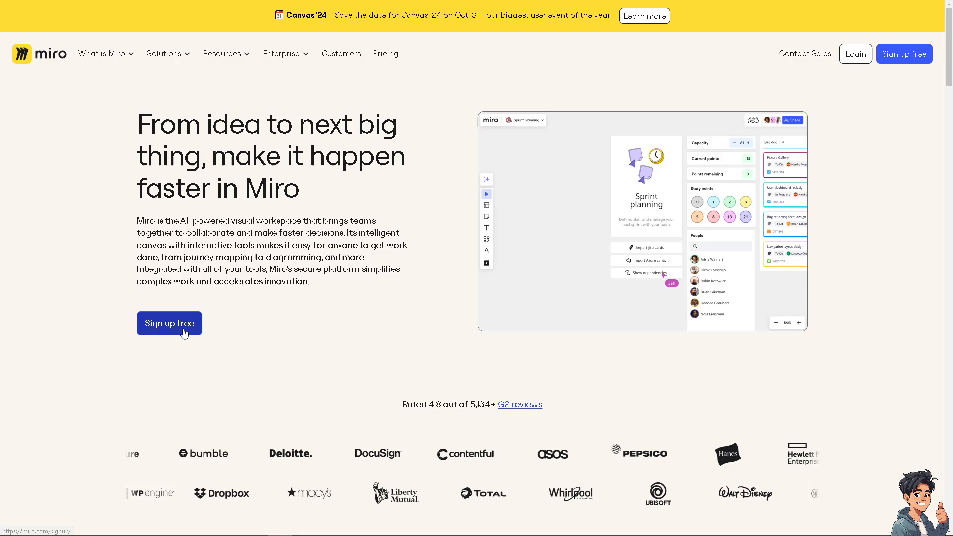
Enter the board titled 'how to draw a line on miro' from the Miro homepage.
click(169, 323)
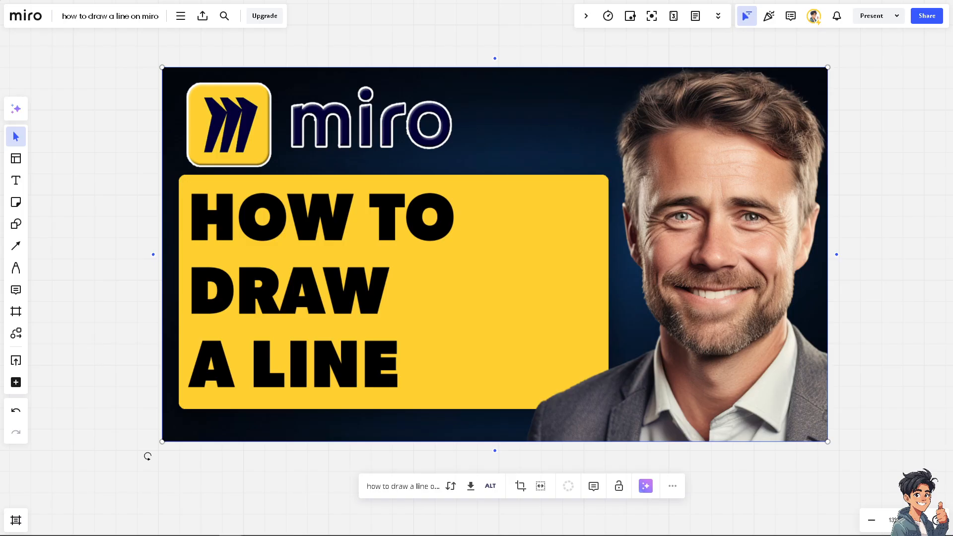
mouse_move(525, 230)
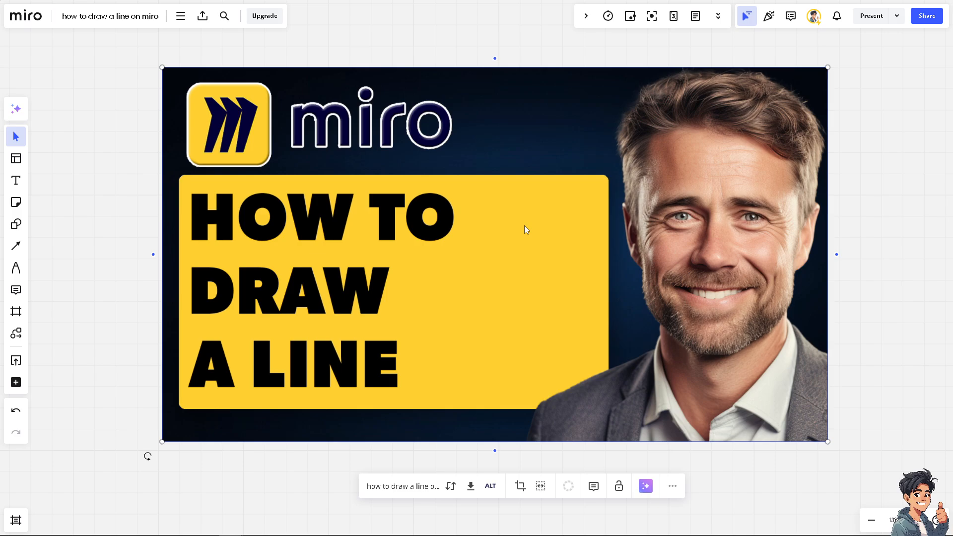
mouse_move(134, 256)
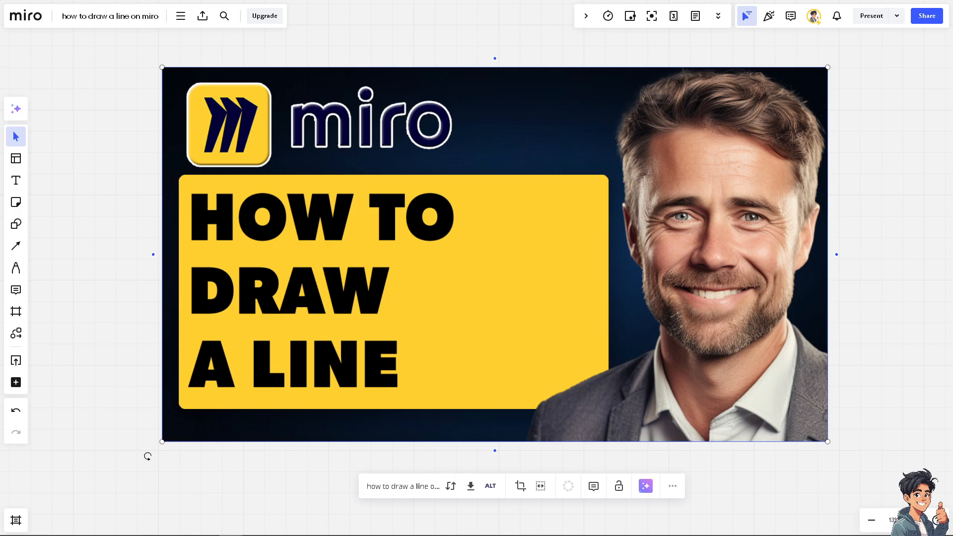
mouse_move(38, 187)
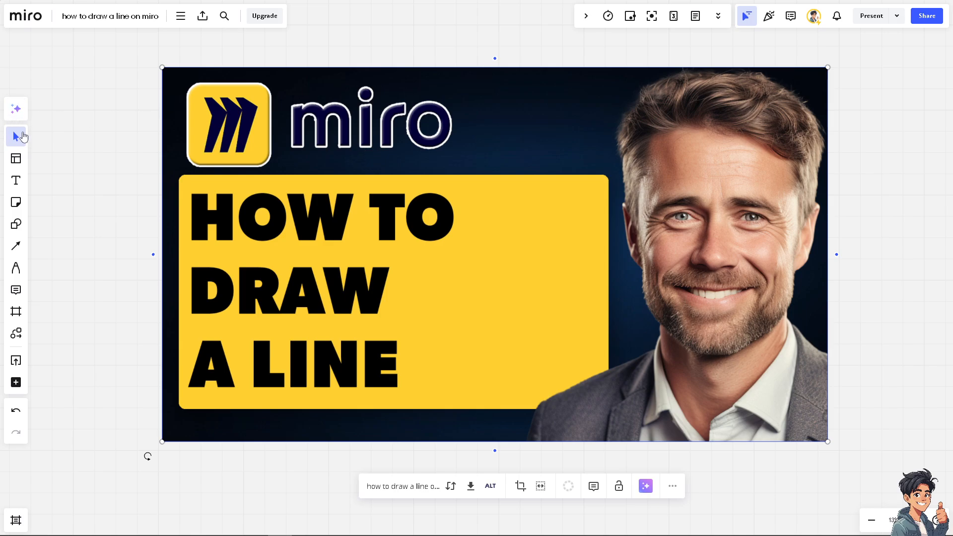
mouse_move(16, 224)
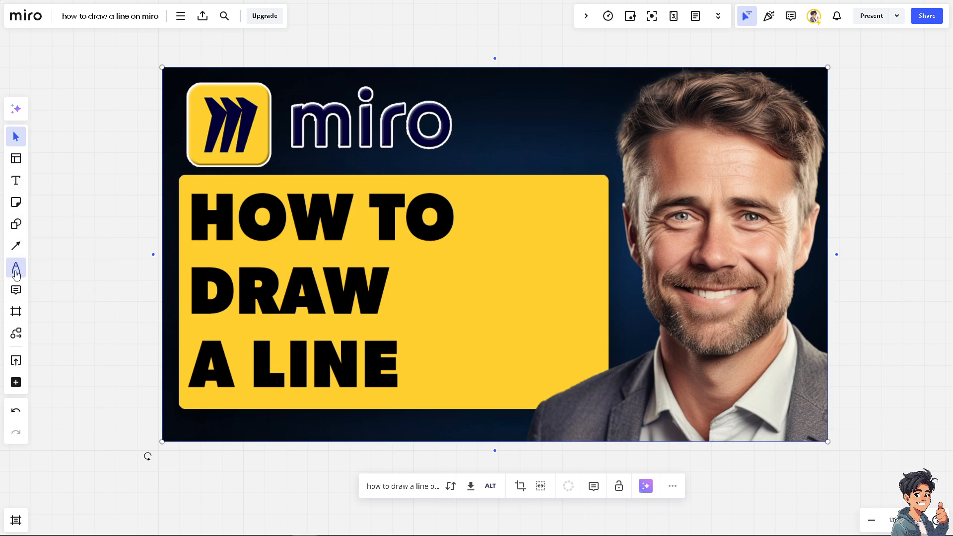
Activate the Pen tool's Smart drawing mode for sketching over the thumbnail.
click(16, 268)
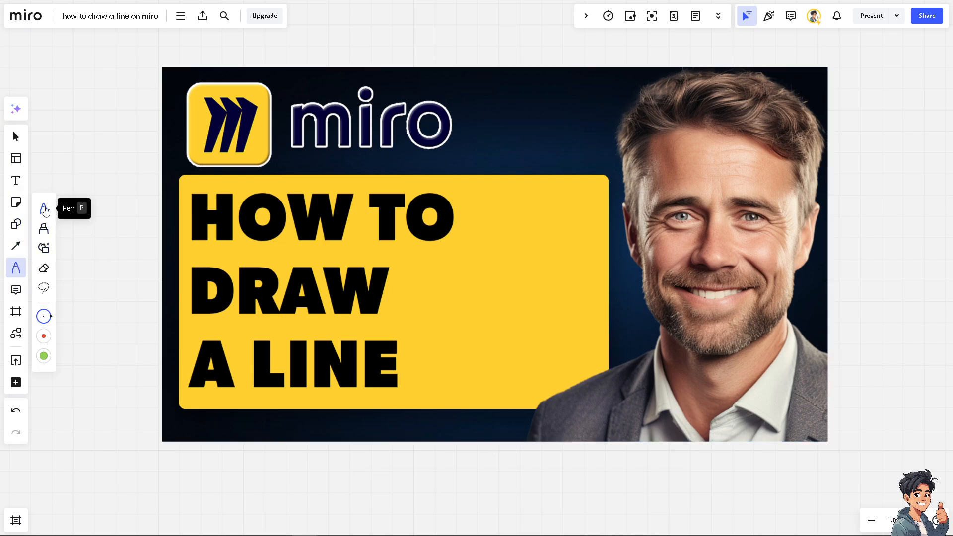
mouse_move(43, 248)
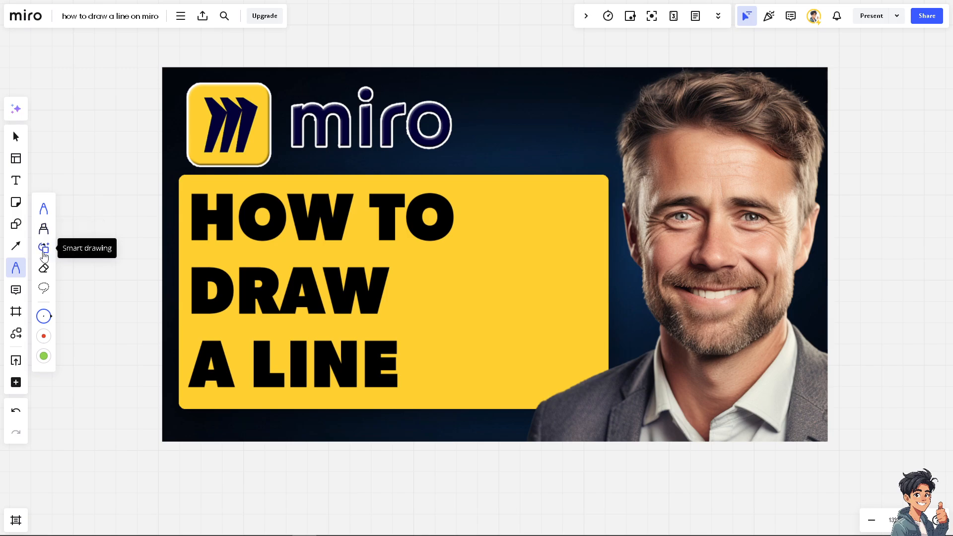
mouse_move(43, 268)
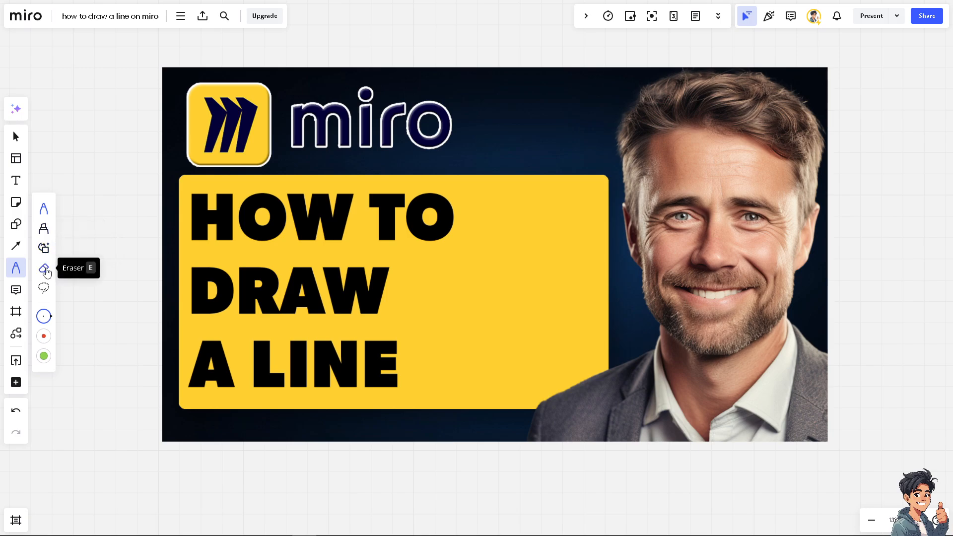
mouse_move(44, 249)
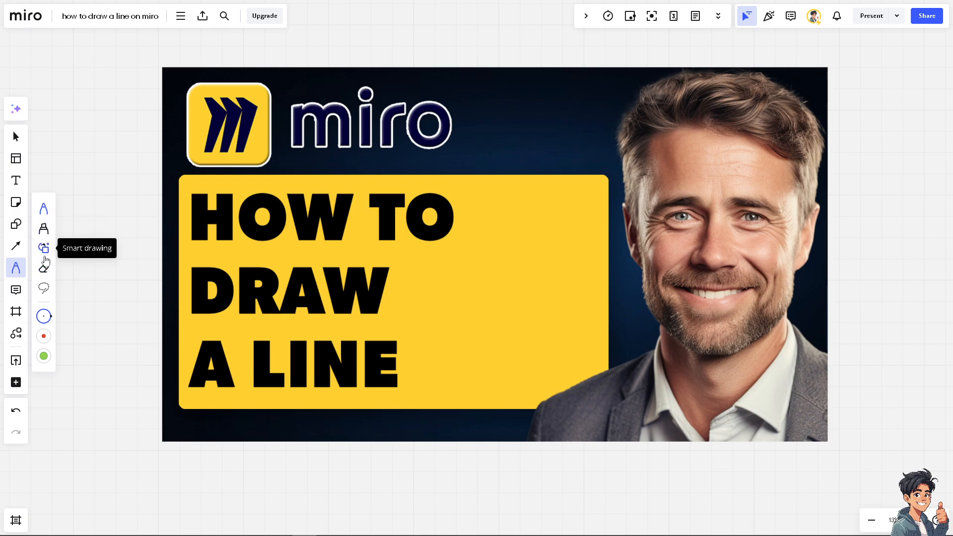
click(43, 248)
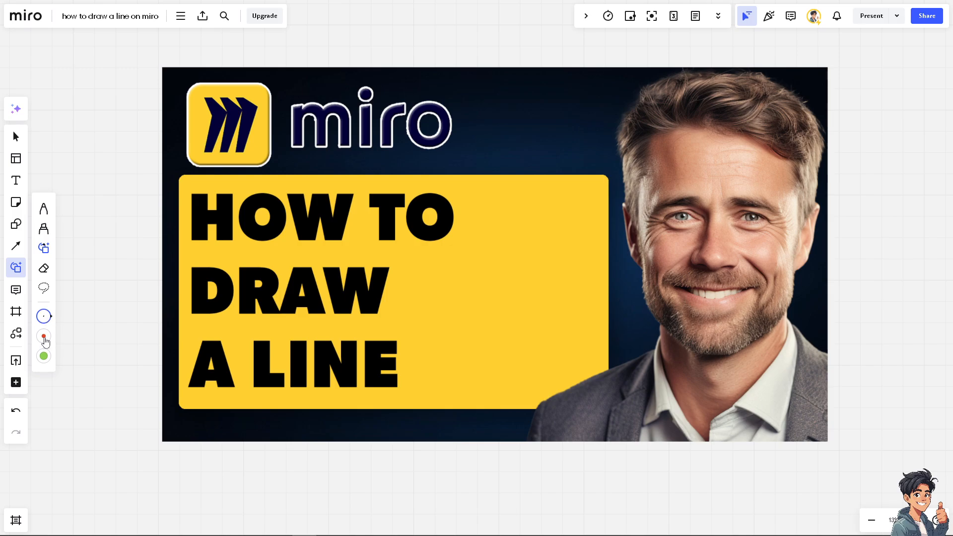
Handwrite the word LINE in green ink across the thumbnail's yellow banner.
click(43, 355)
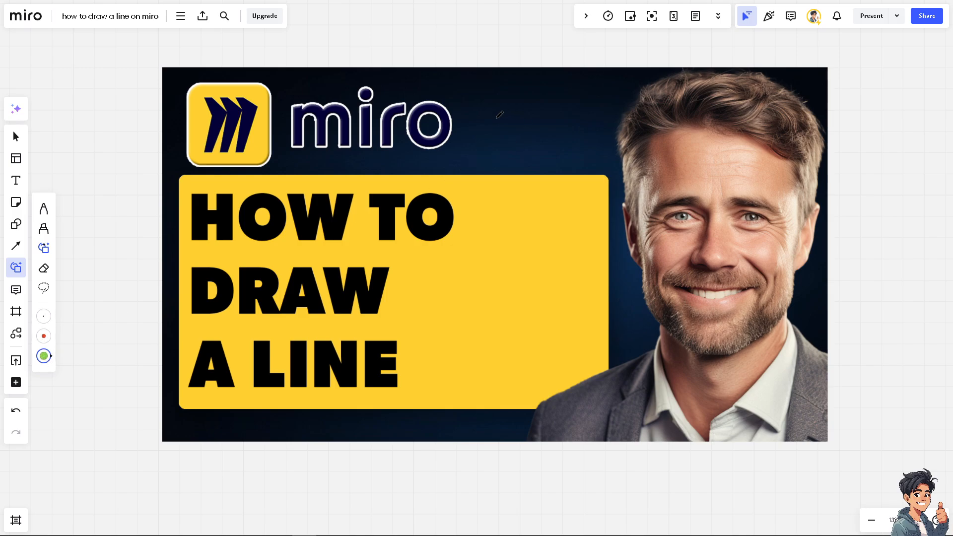
drag(482, 213, 489, 304)
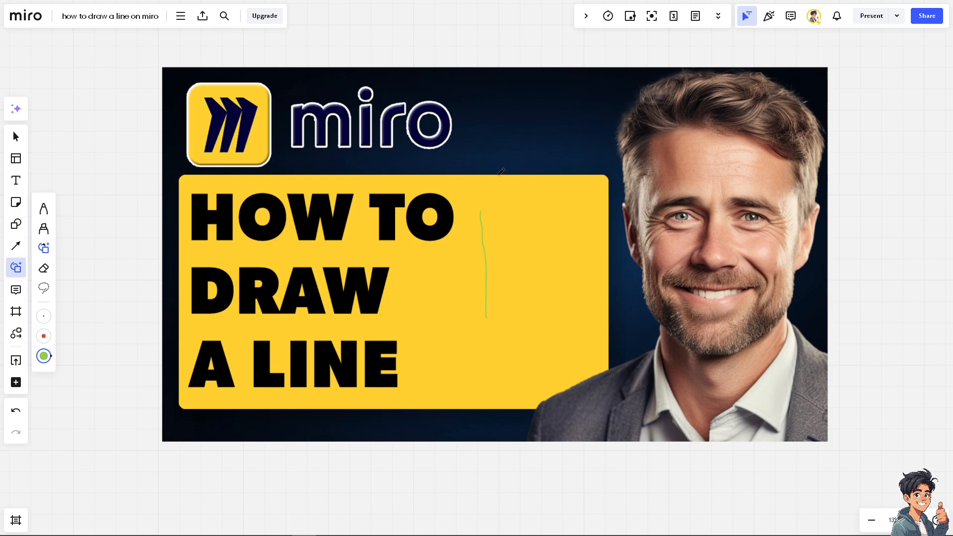
drag(452, 146, 580, 146)
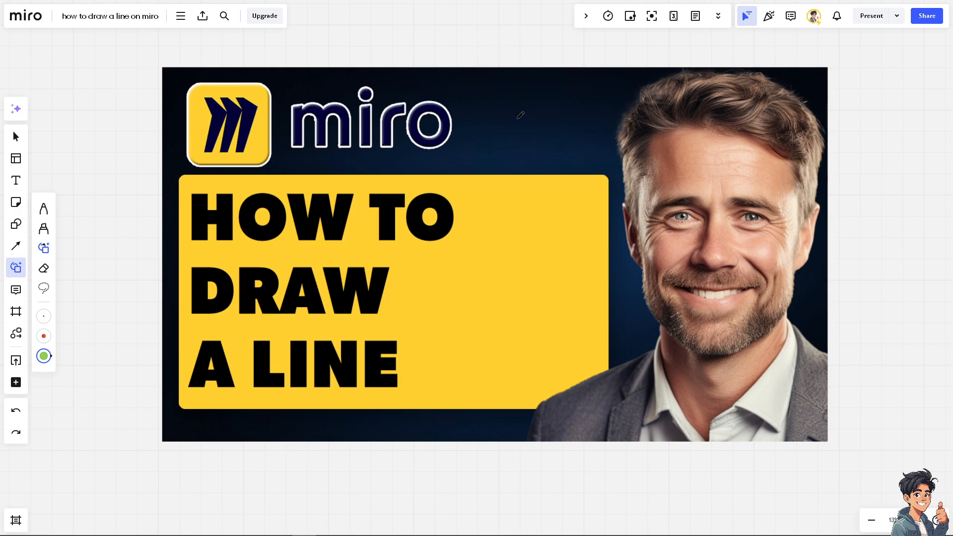
mouse_move(457, 265)
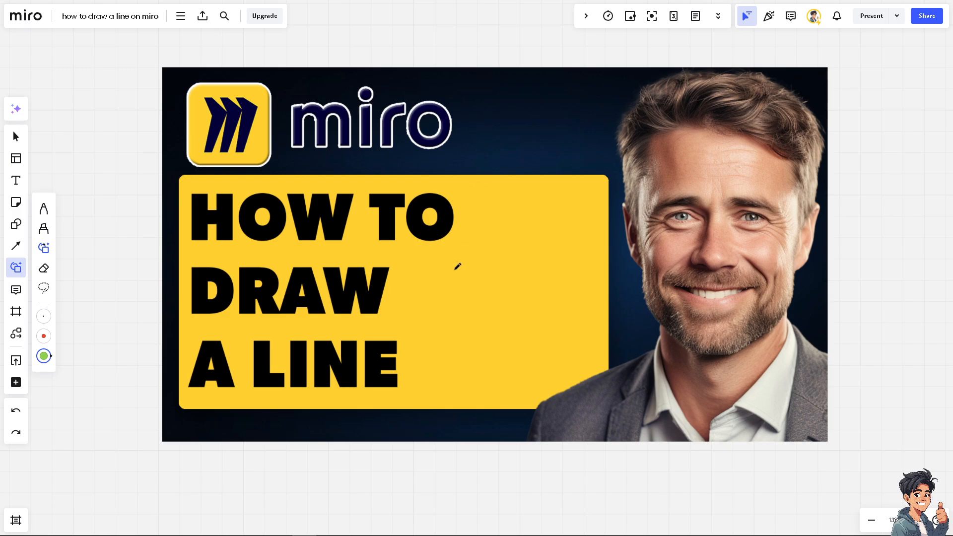
drag(432, 273, 474, 303)
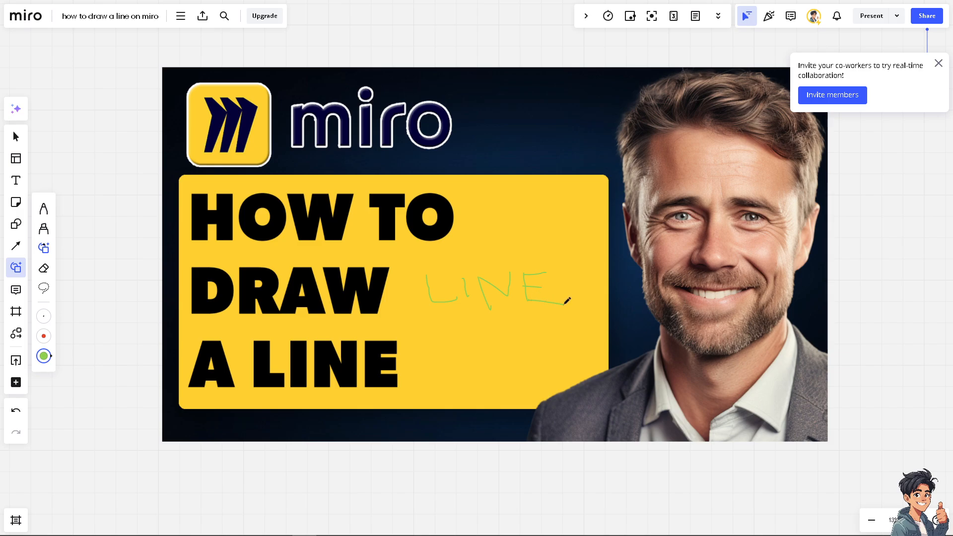
mouse_move(15, 245)
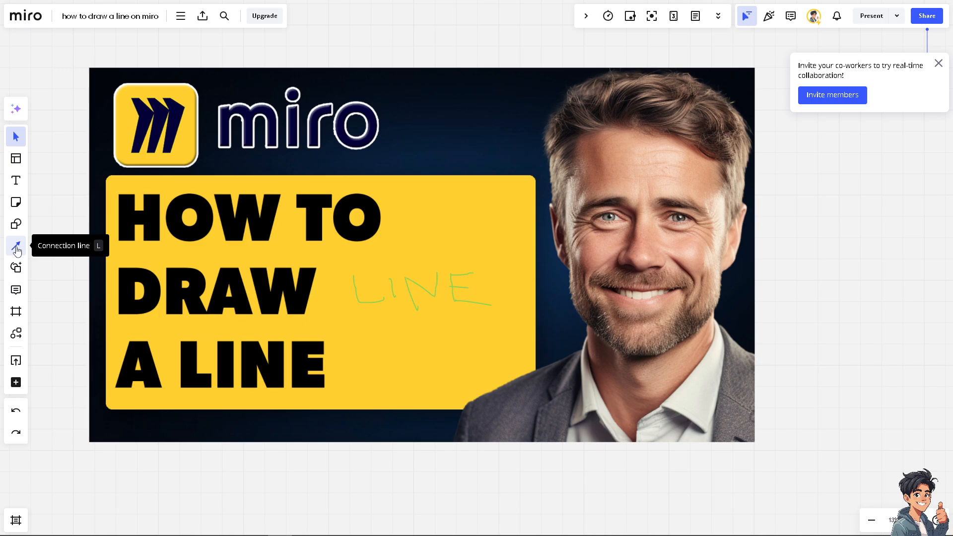
Draw a straight connection line dropping from the thumbnail's top edge into the banner.
click(16, 246)
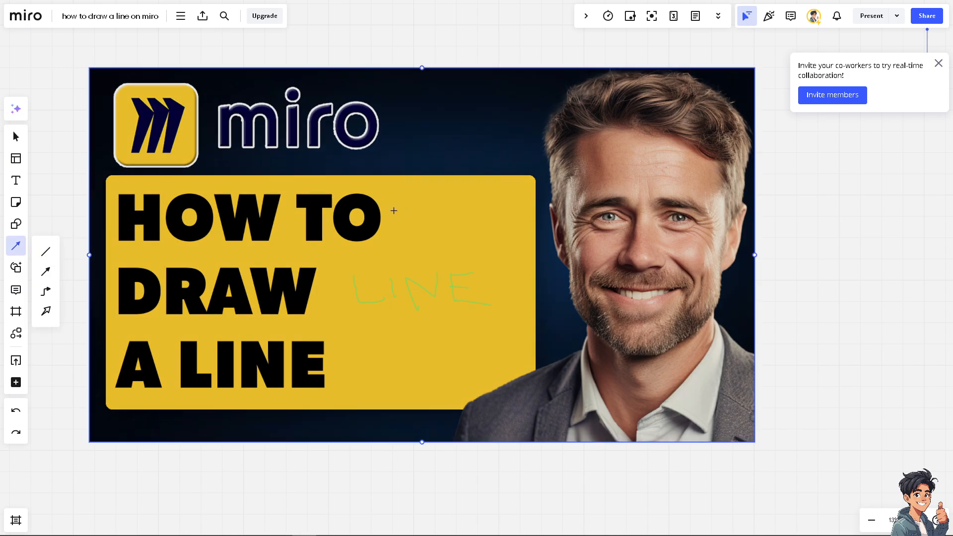
drag(422, 68, 436, 211)
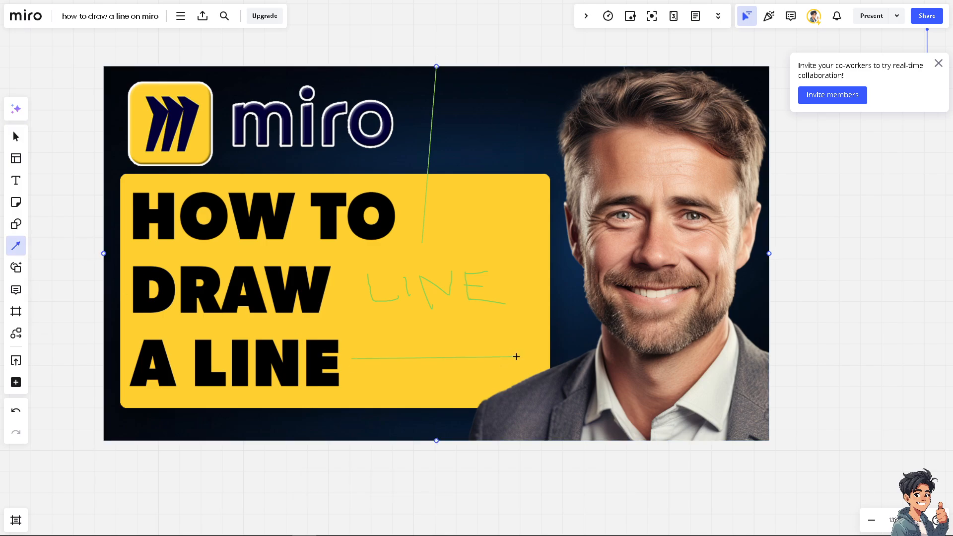
Make the line beneath the title red and give it a stepped, elbowed style.
click(428, 313)
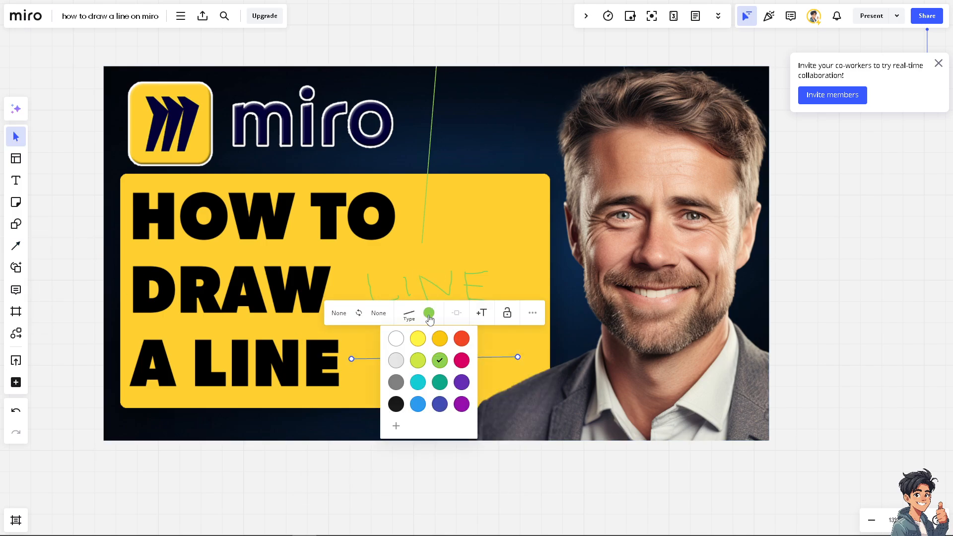
mouse_move(461, 360)
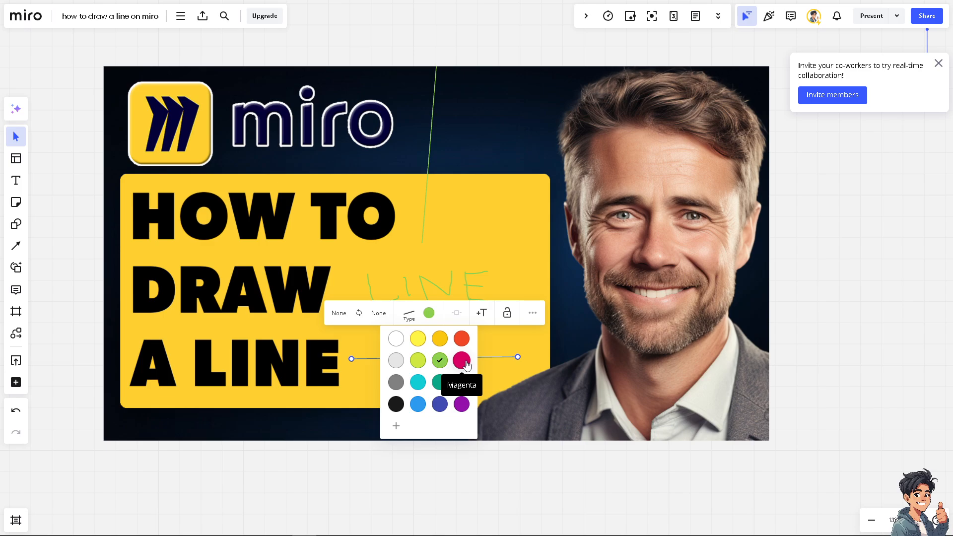
click(460, 339)
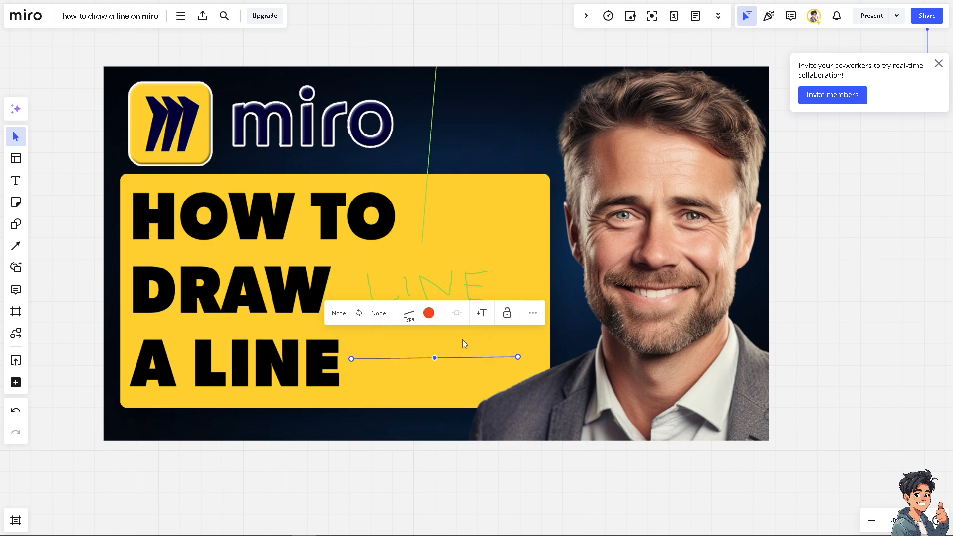
mouse_move(409, 319)
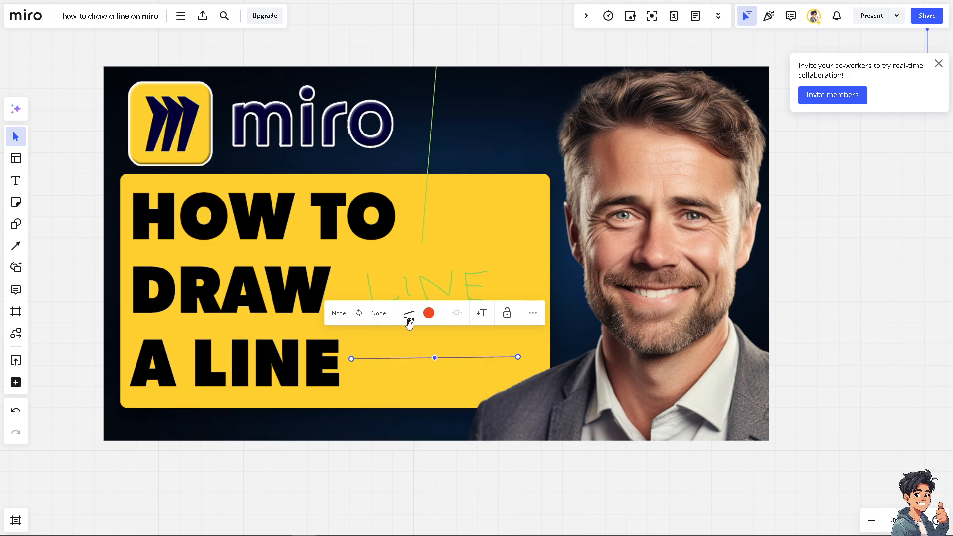
click(409, 313)
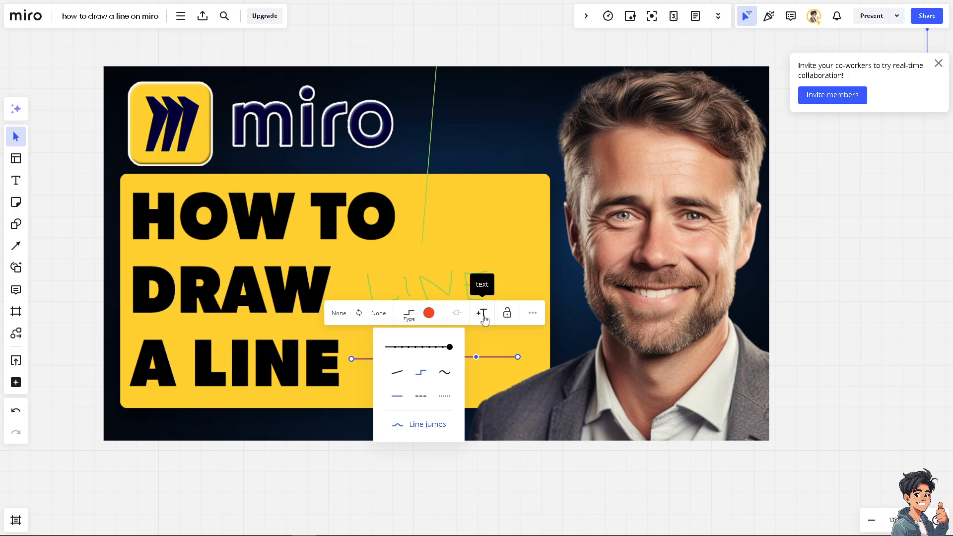
click(481, 313)
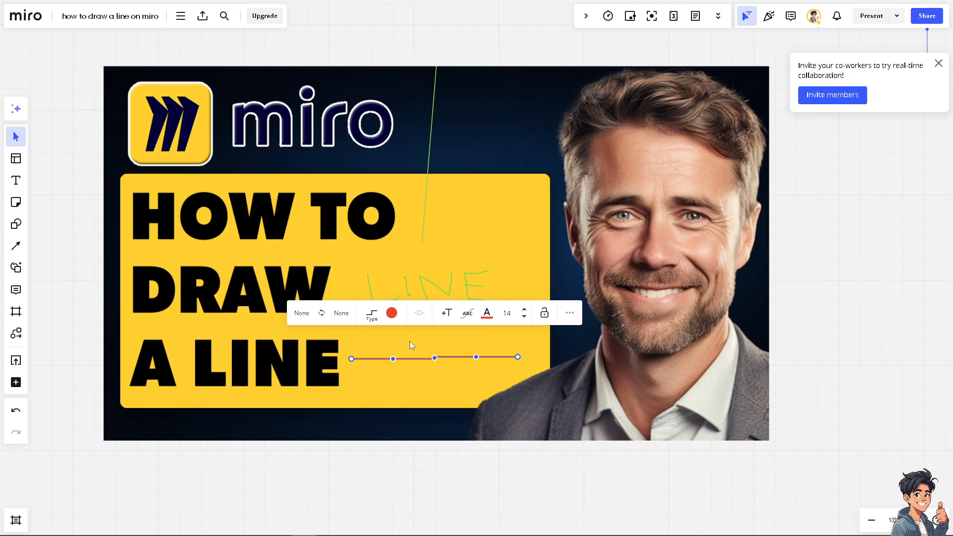
mouse_move(524, 313)
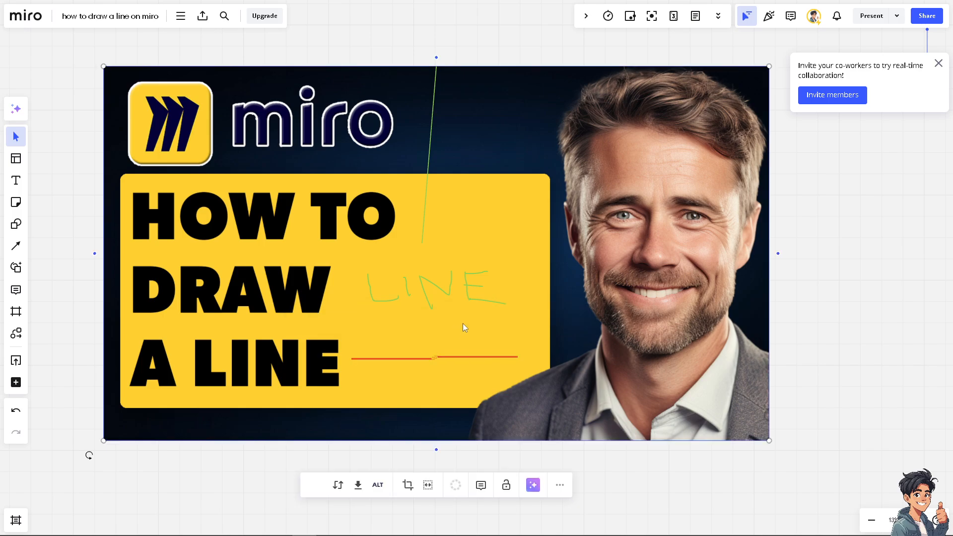
click(435, 357)
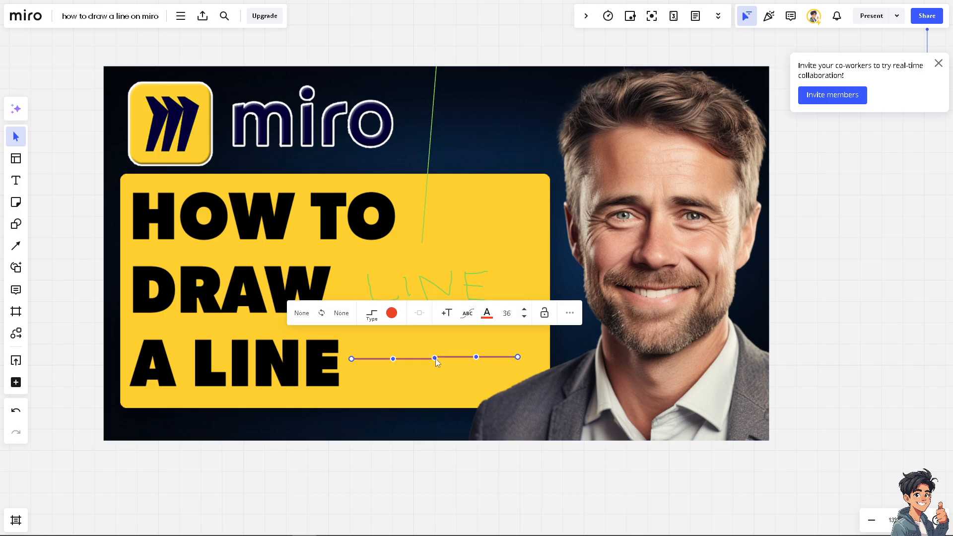
mouse_move(567, 314)
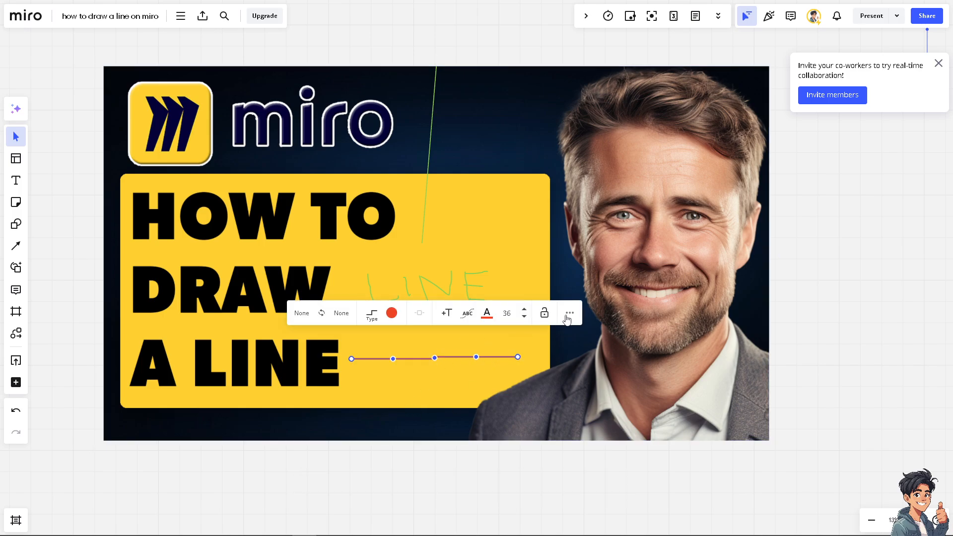
click(569, 312)
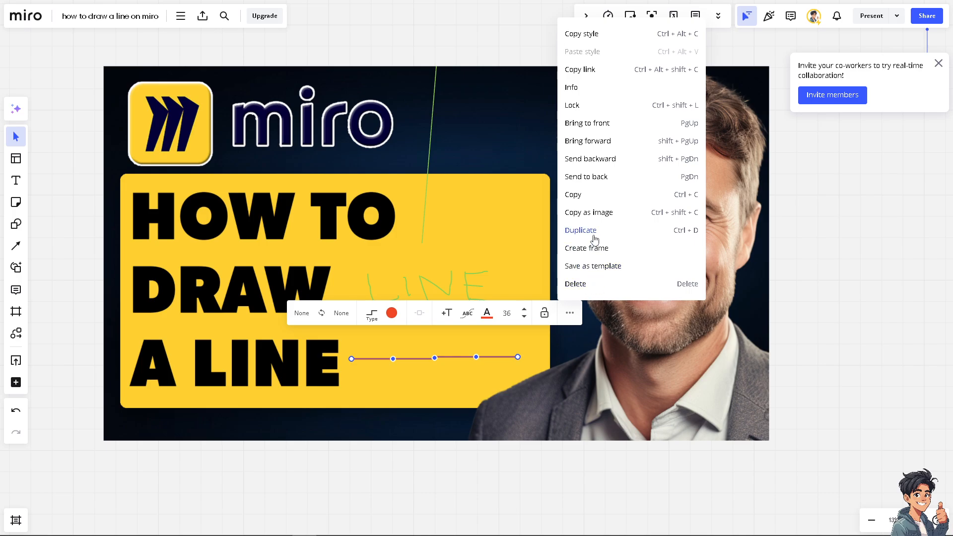
mouse_move(580, 230)
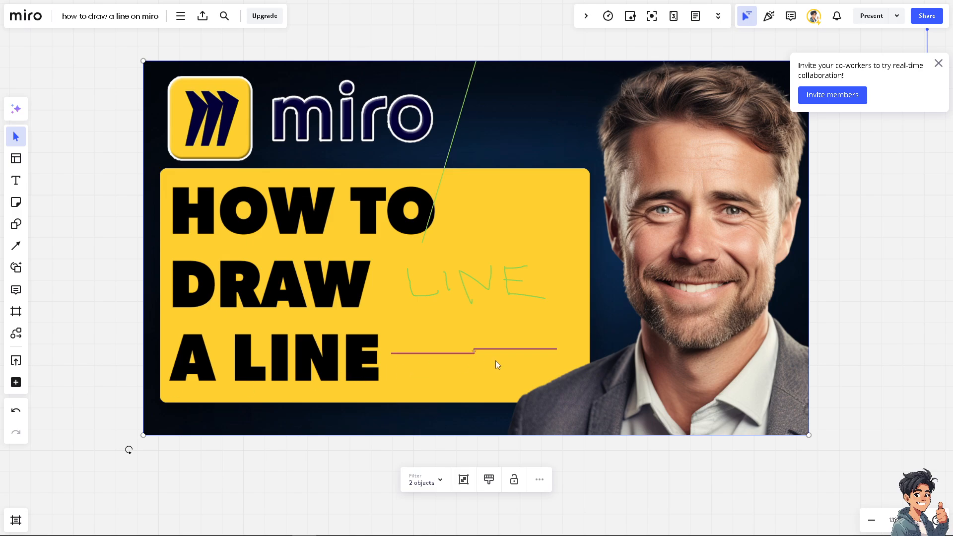
mouse_move(442, 330)
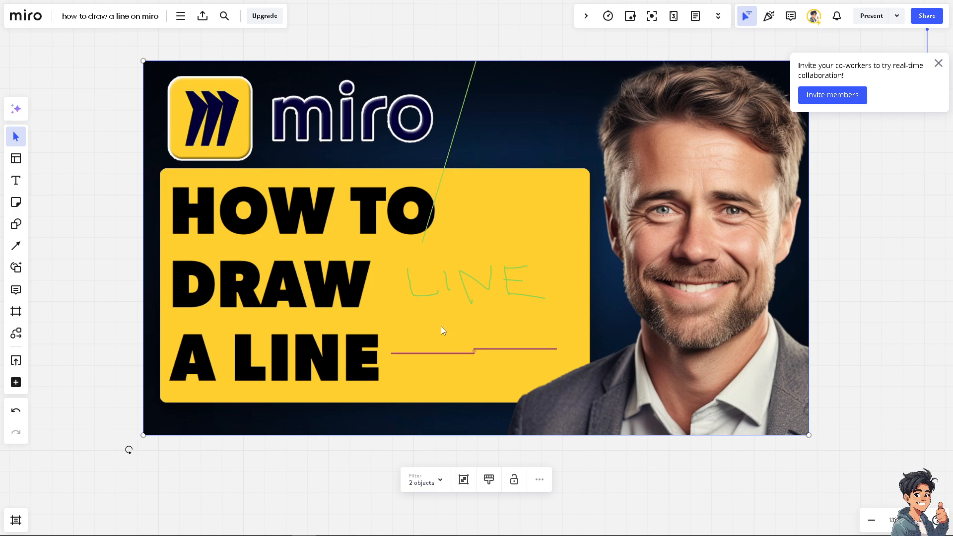
mouse_move(439, 330)
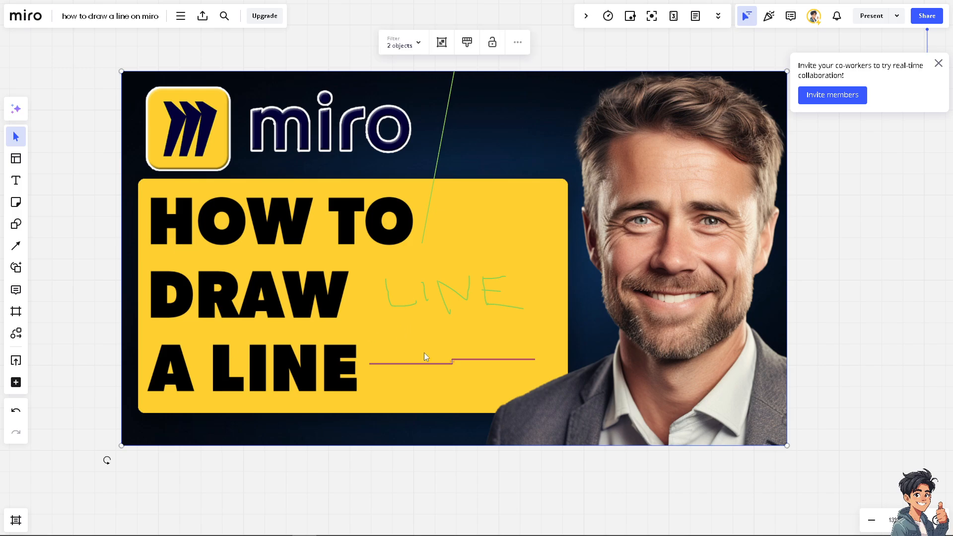
mouse_move(462, 296)
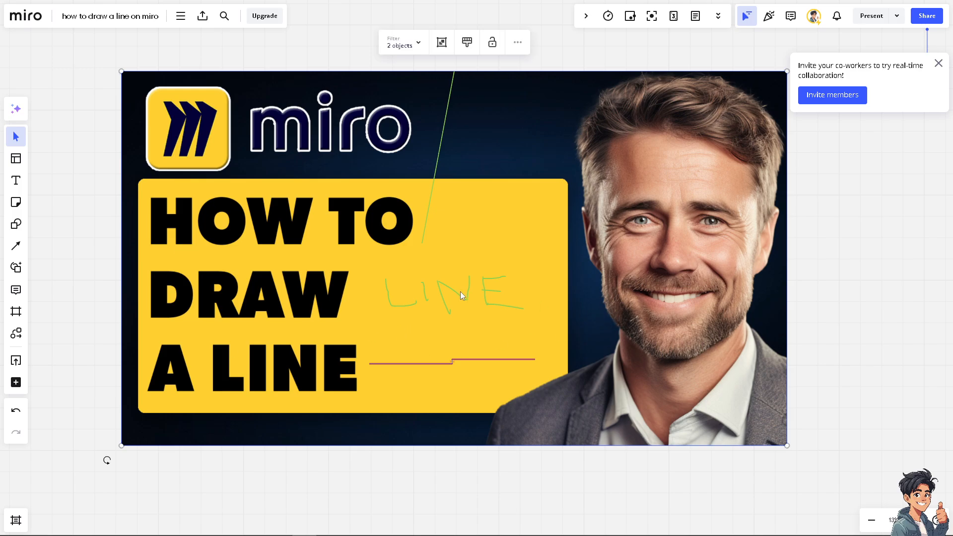
mouse_move(460, 293)
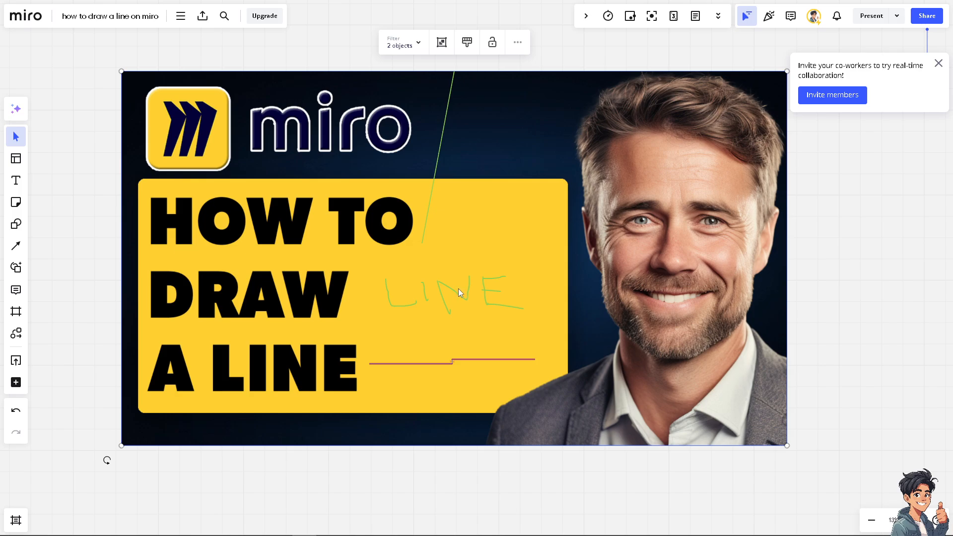
mouse_move(16, 246)
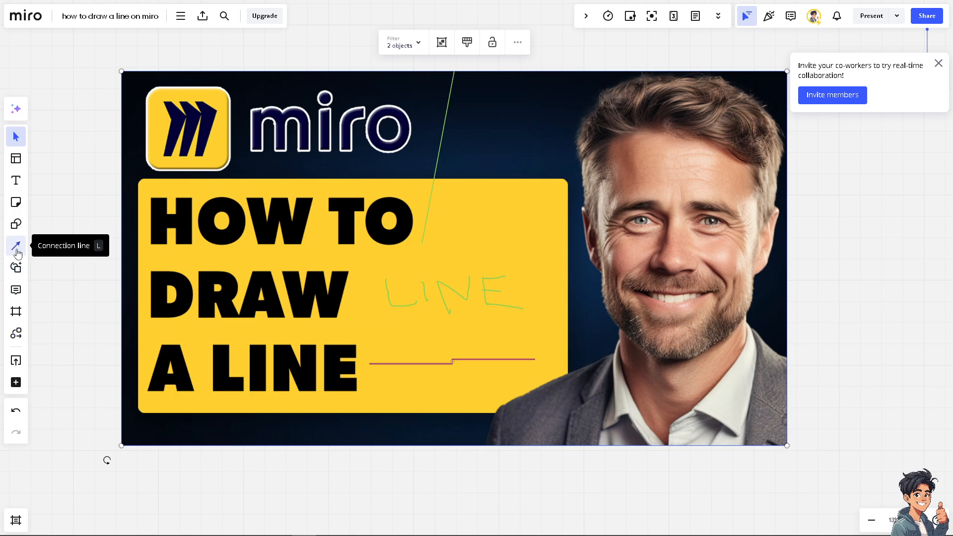
Draw a red straight connection line across the yellow box just below HOW TO.
click(16, 246)
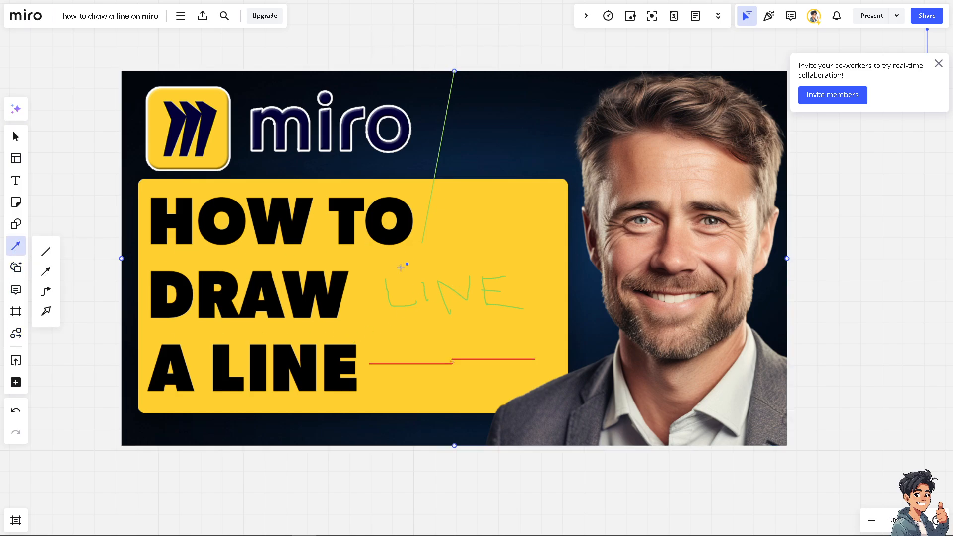
drag(356, 261, 563, 189)
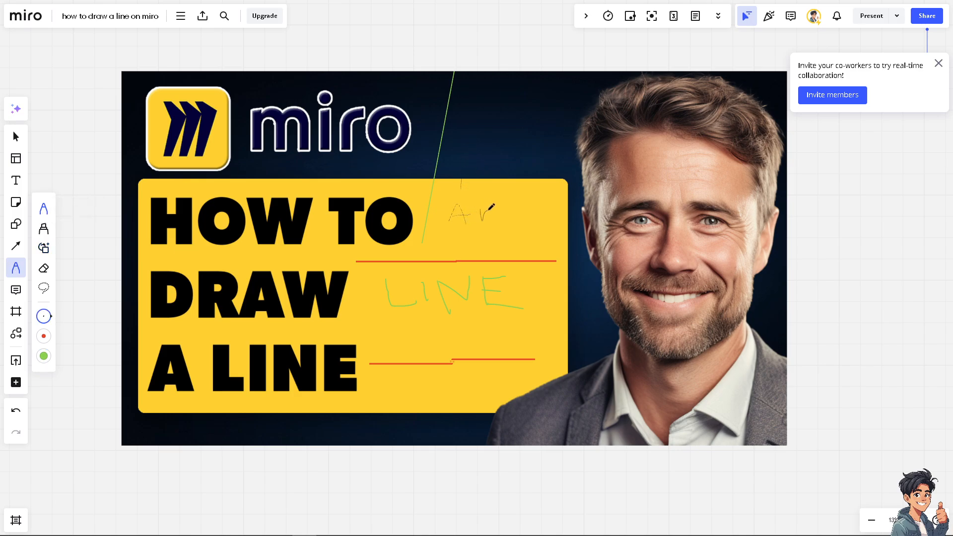
Handwrite 'Andy Guide' in pale ink above the red line, right of HOW TO.
drag(452, 215, 550, 213)
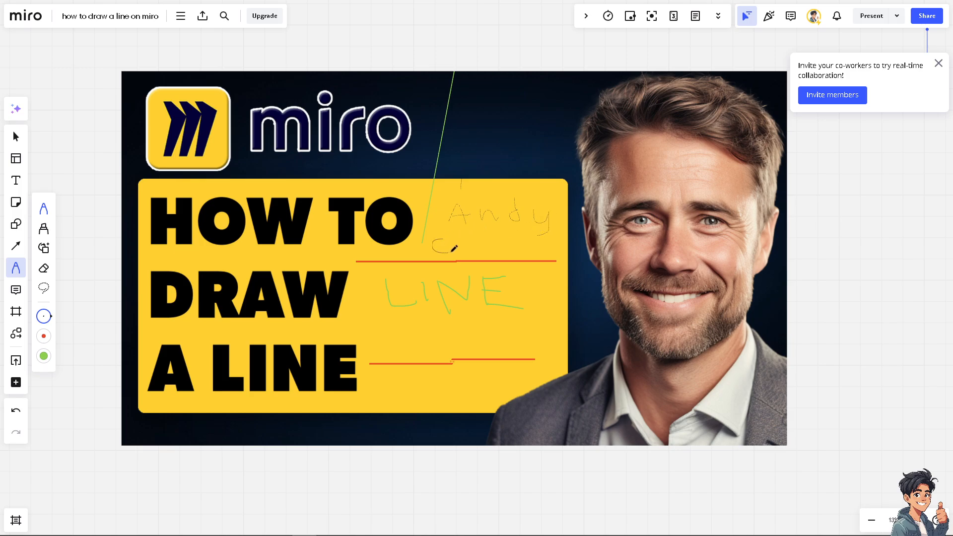
drag(431, 249, 498, 238)
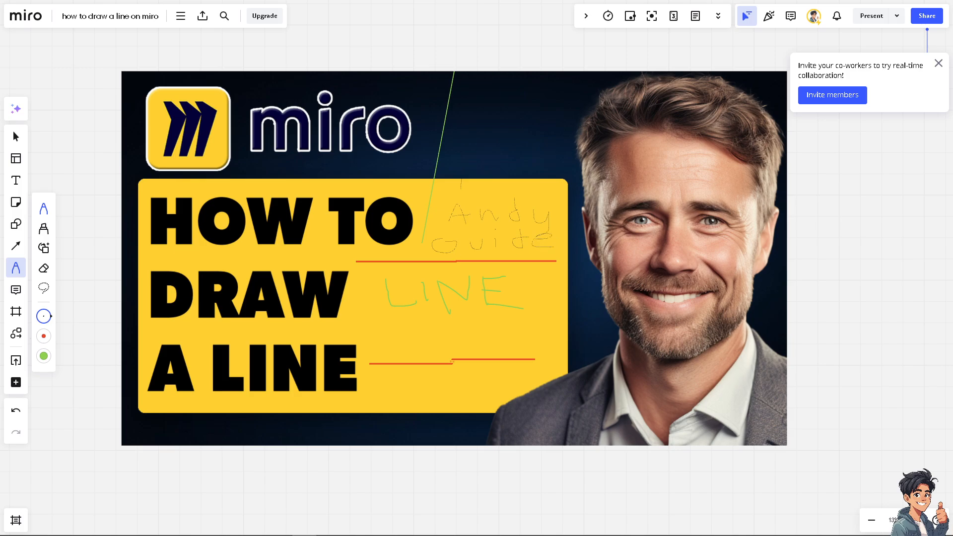
mouse_move(408, 270)
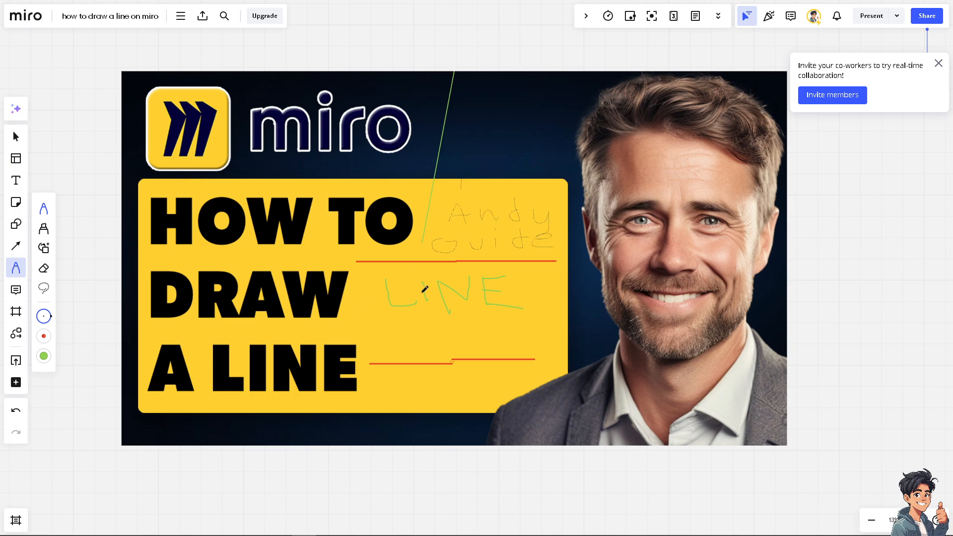
scroll(down, 3)
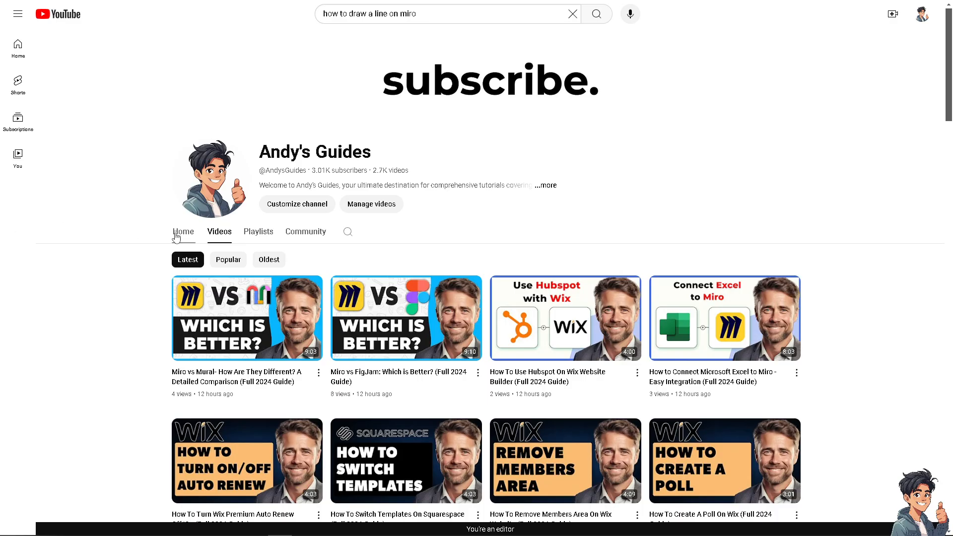
mouse_move(101, 275)
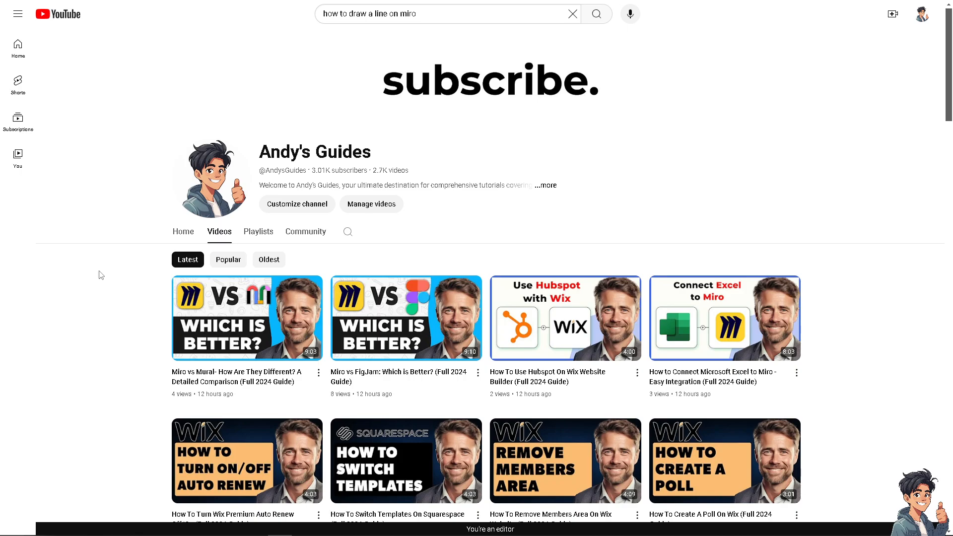
mouse_move(370, 203)
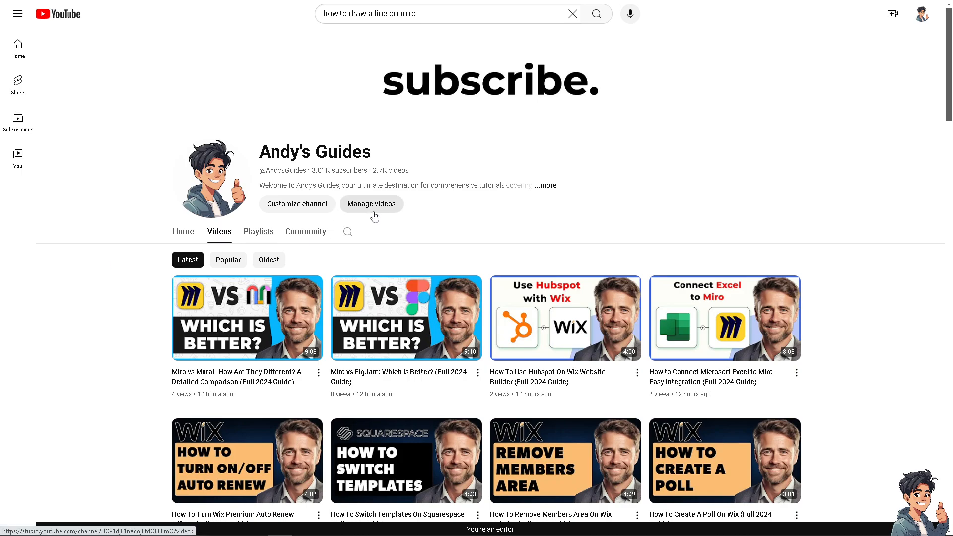
mouse_move(443, 229)
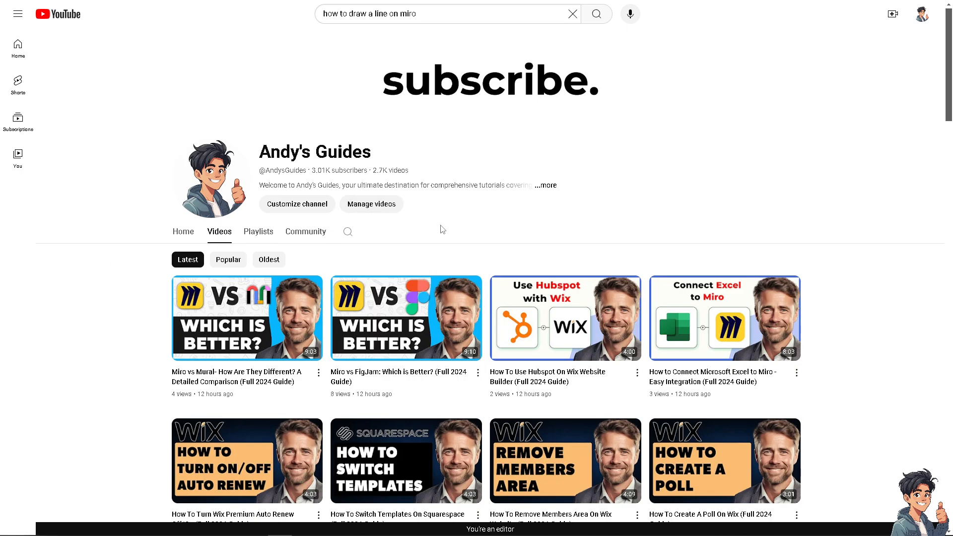
mouse_move(480, 194)
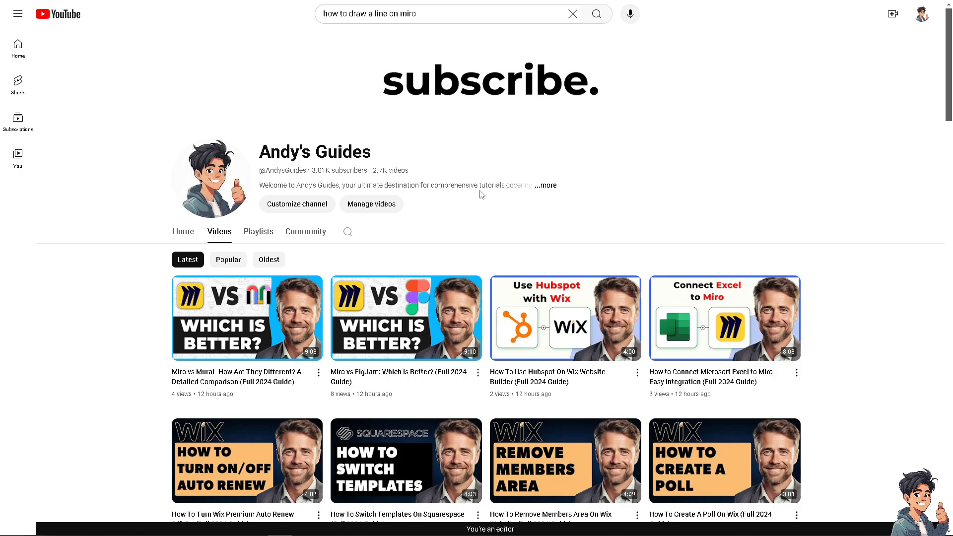
mouse_move(520, 94)
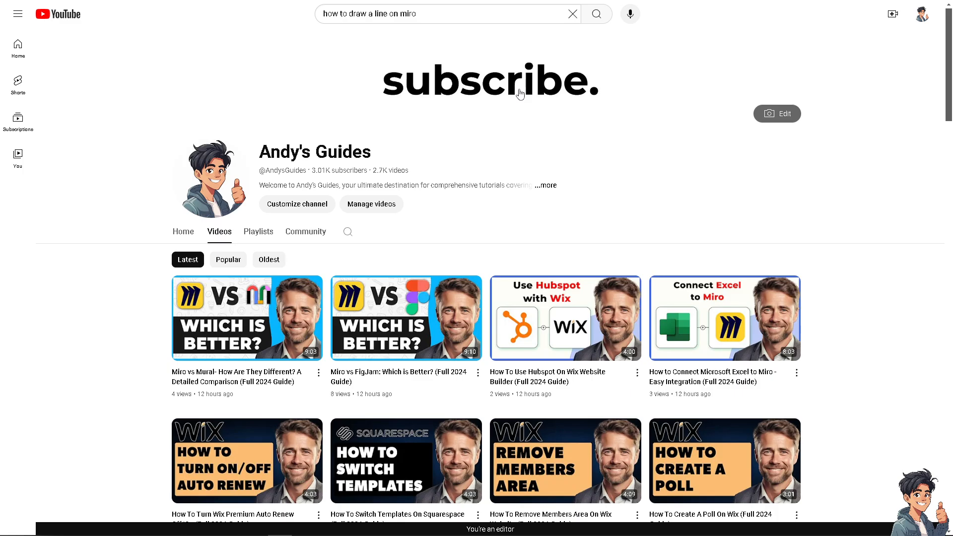
scroll(down, 3)
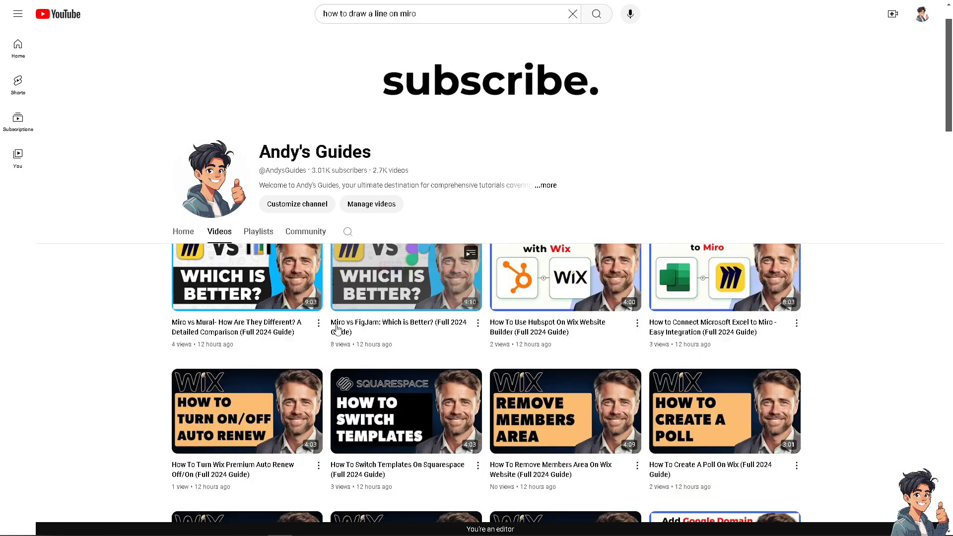